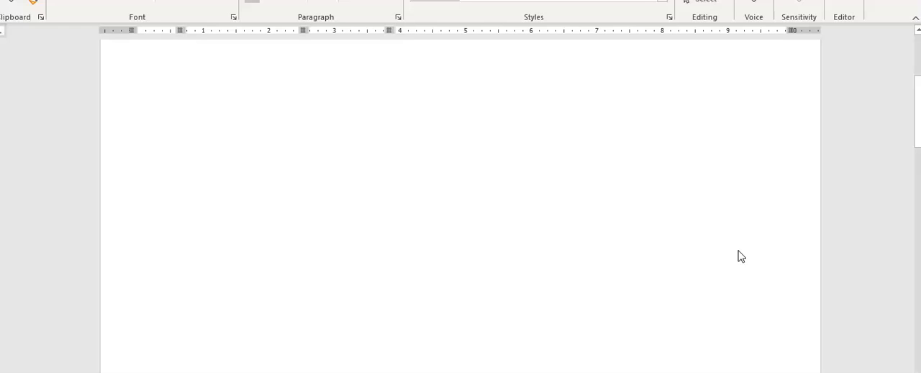
{"action": "scroll", "scroll_direction": "down", "scroll_amount": 3}
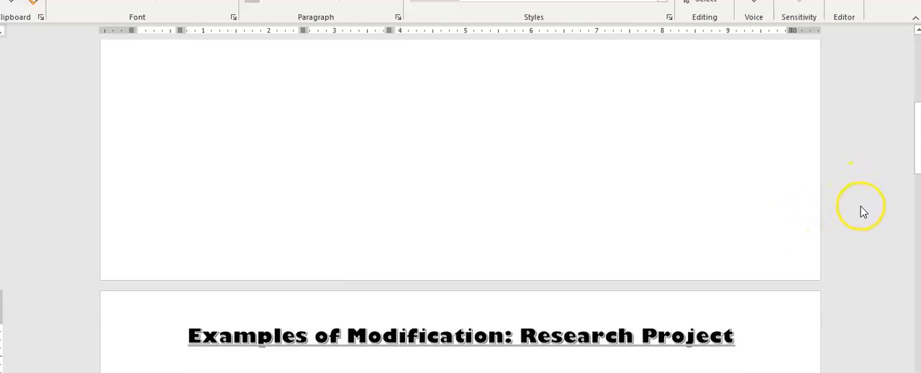
{"action": "scroll", "scroll_direction": "down", "scroll_amount": 3}
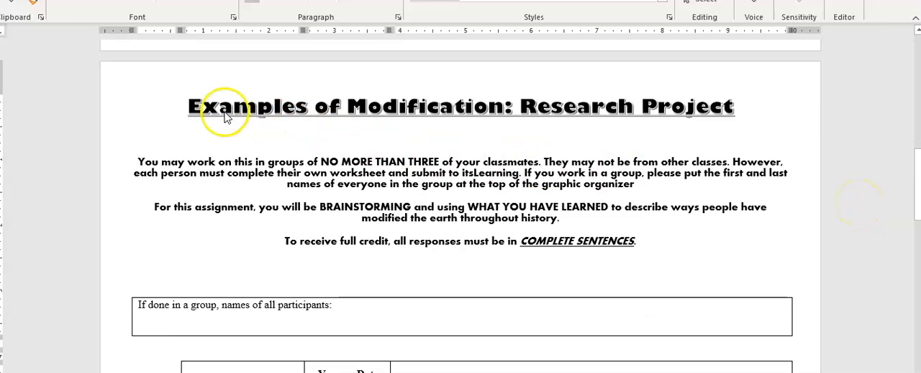
{"action": "mouse_move", "coordinate": [878, 259]}
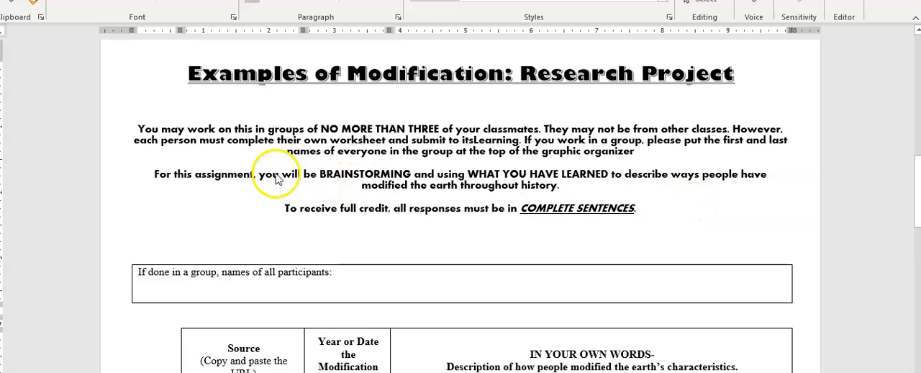
{"action": "mouse_move", "coordinate": [261, 137]}
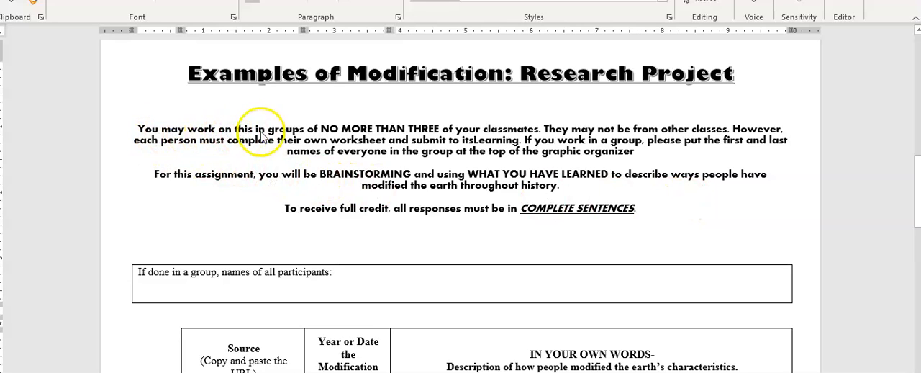
{"action": "mouse_move", "coordinate": [387, 139]}
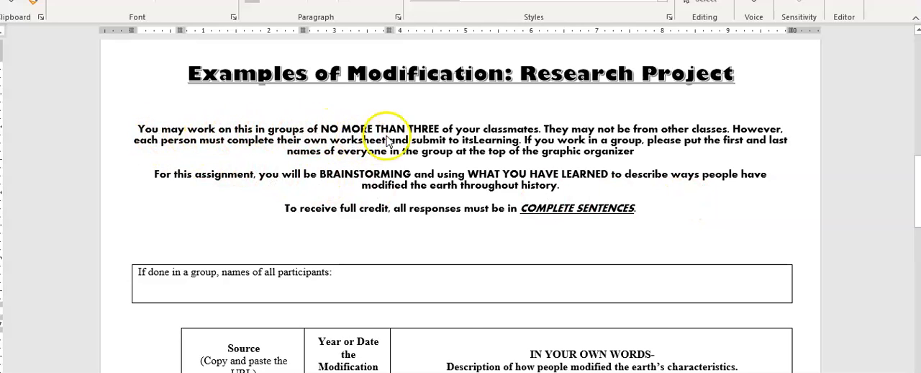
{"action": "mouse_move", "coordinate": [543, 137]}
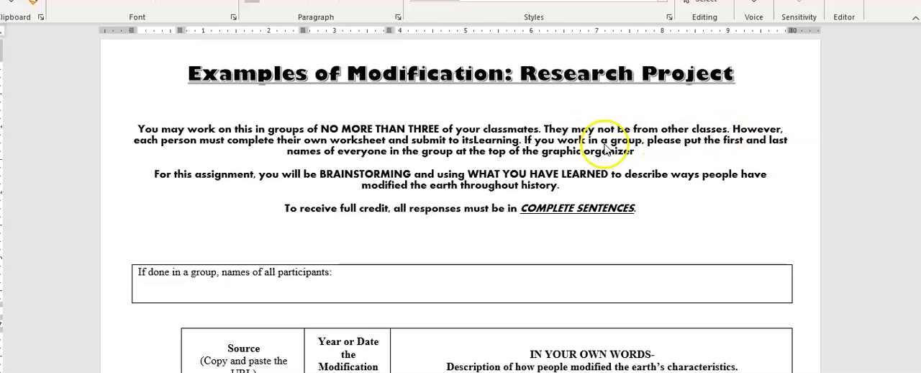
{"action": "mouse_move", "coordinate": [282, 149]}
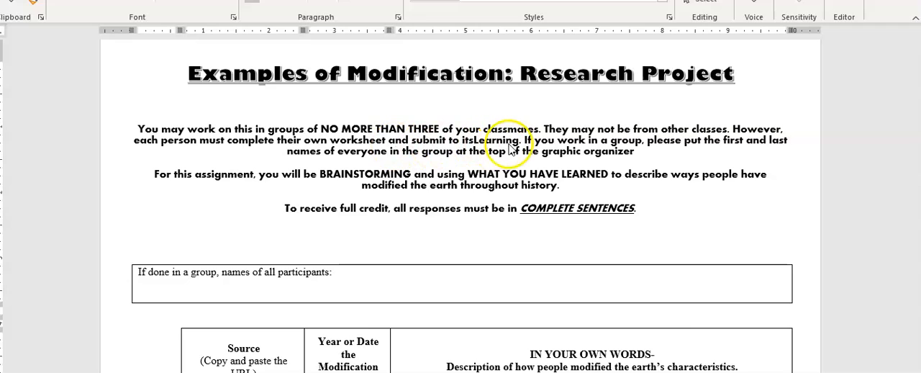
{"action": "mouse_move", "coordinate": [518, 149]}
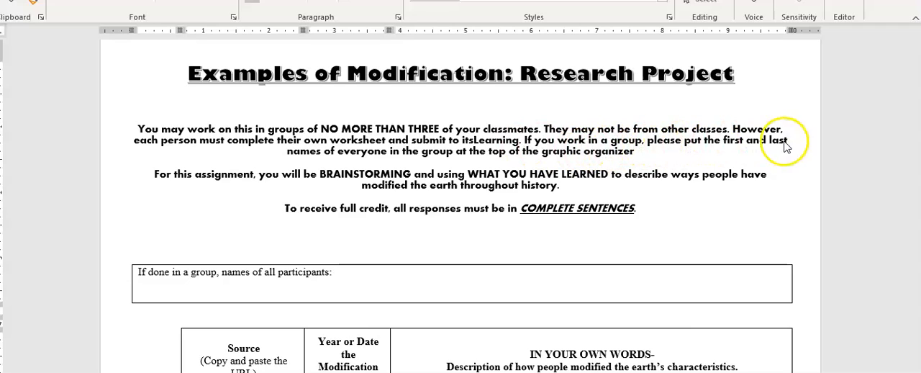
{"action": "mouse_move", "coordinate": [443, 157]}
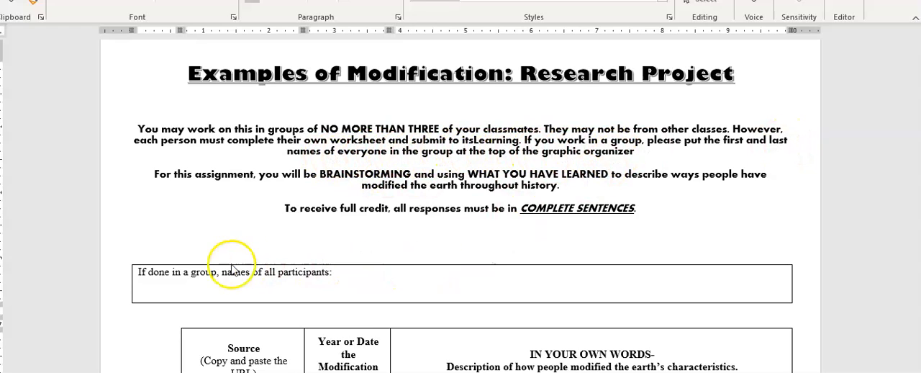
{"action": "mouse_move", "coordinate": [791, 261]}
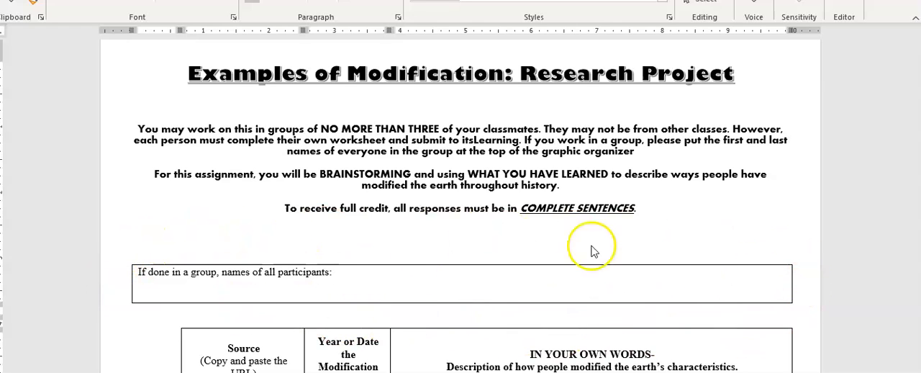
{"action": "mouse_move", "coordinate": [327, 300]}
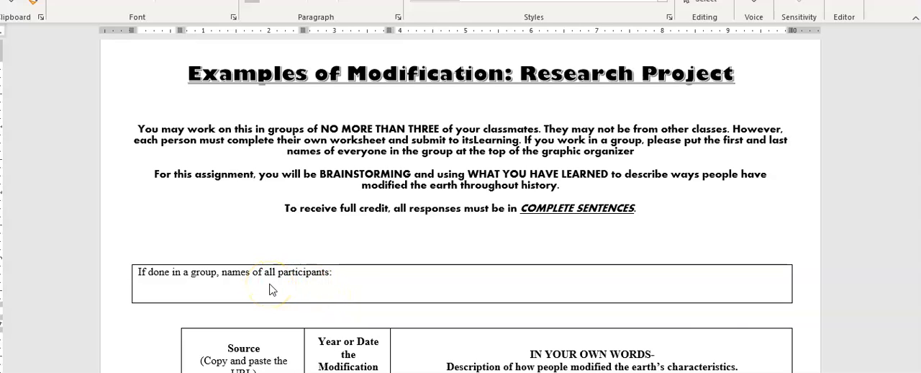
{"action": "mouse_move", "coordinate": [346, 309]}
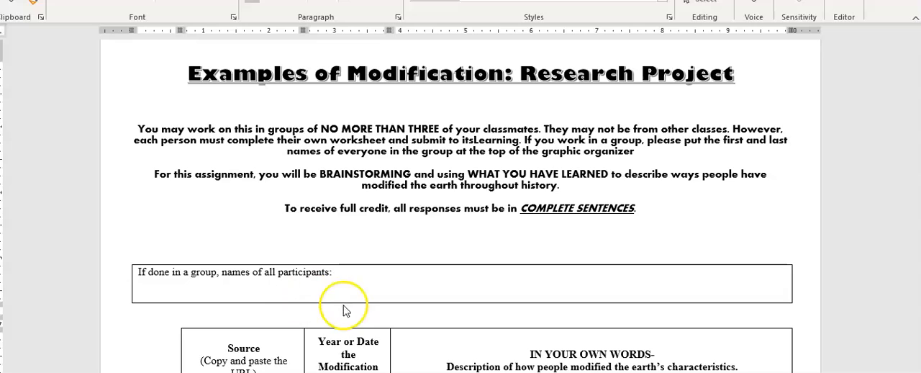
{"action": "mouse_move", "coordinate": [201, 194]}
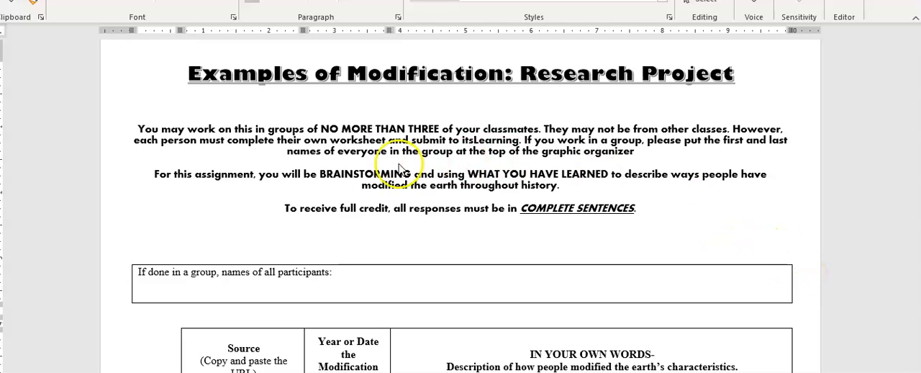
{"action": "mouse_move", "coordinate": [536, 221]}
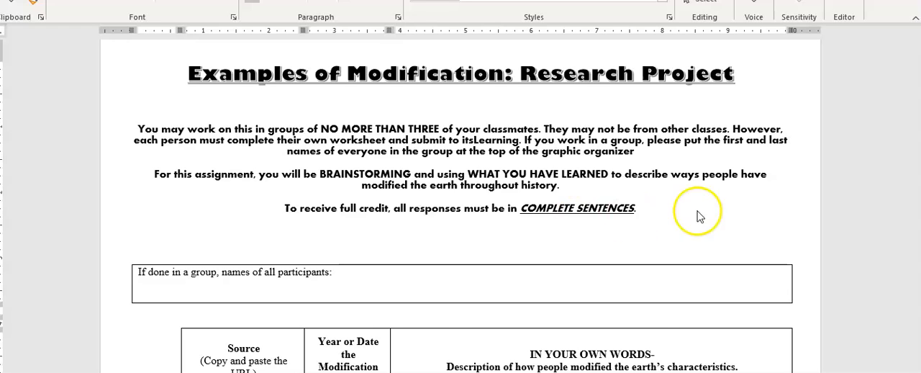
{"action": "scroll", "scroll_direction": "down", "scroll_amount": 3}
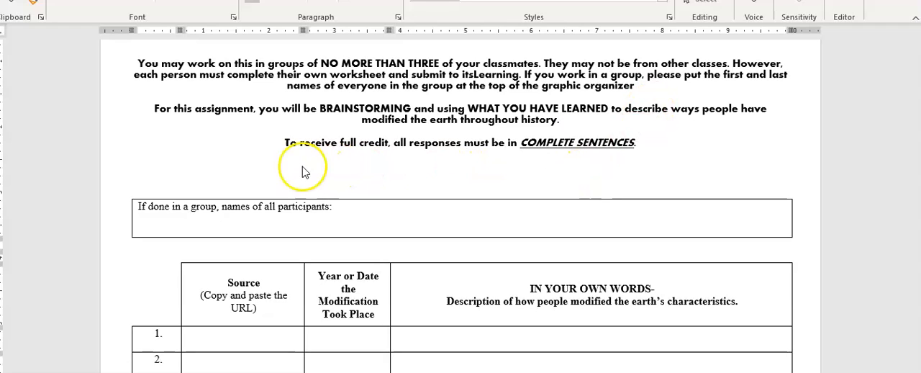
{"action": "mouse_move", "coordinate": [424, 160]}
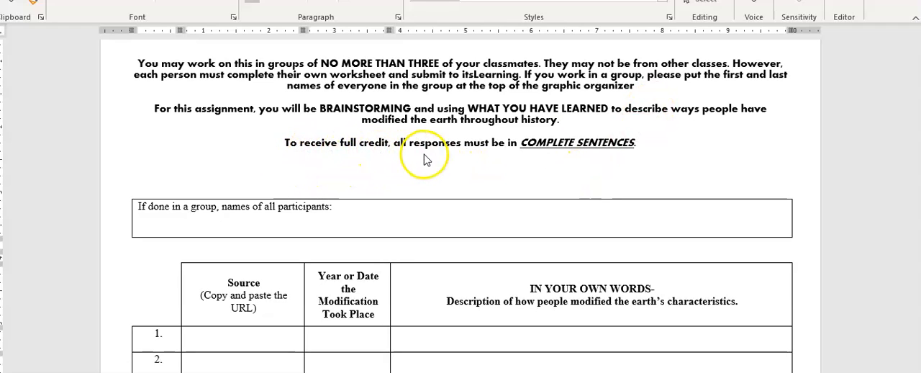
{"action": "mouse_move", "coordinate": [525, 160]}
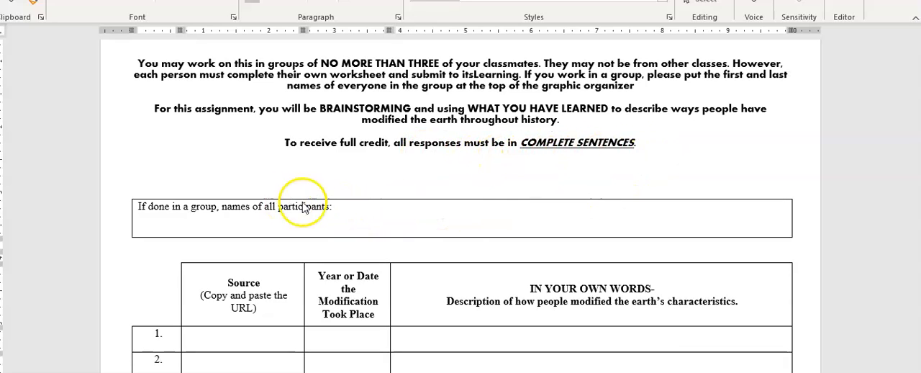
{"action": "mouse_move", "coordinate": [561, 140]}
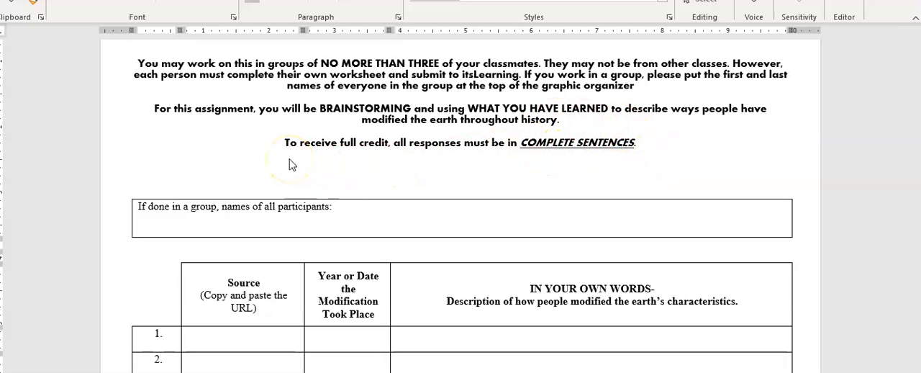
{"action": "mouse_move", "coordinate": [719, 160]}
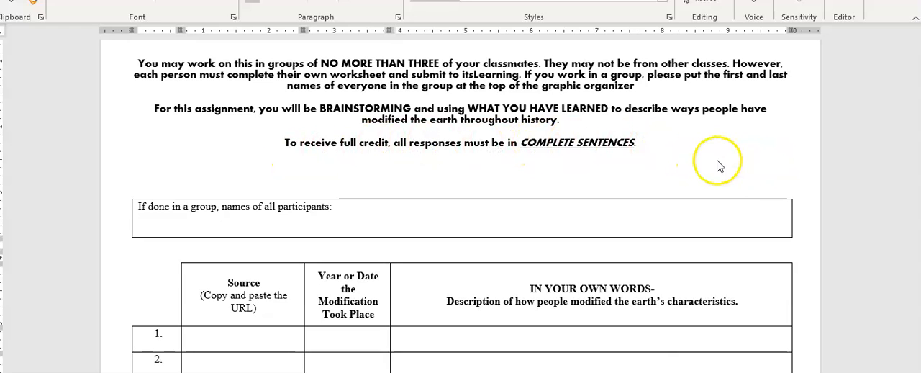
{"action": "scroll", "scroll_direction": "down", "scroll_amount": 3}
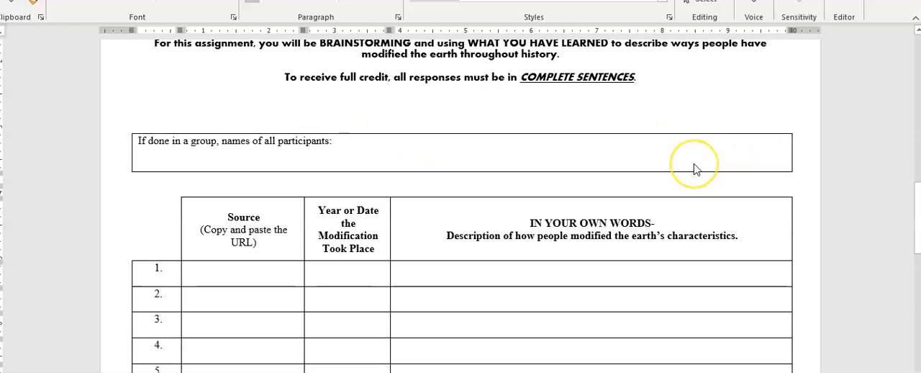
{"action": "scroll", "scroll_direction": "down", "scroll_amount": 3}
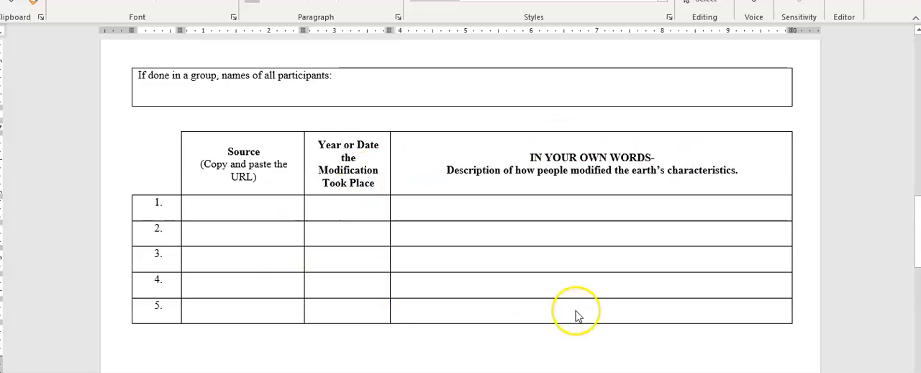
{"action": "mouse_move", "coordinate": [662, 261]}
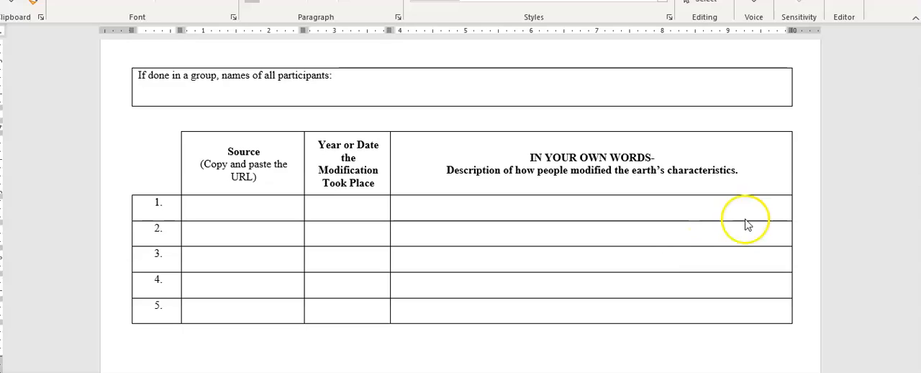
{"action": "mouse_move", "coordinate": [630, 200]}
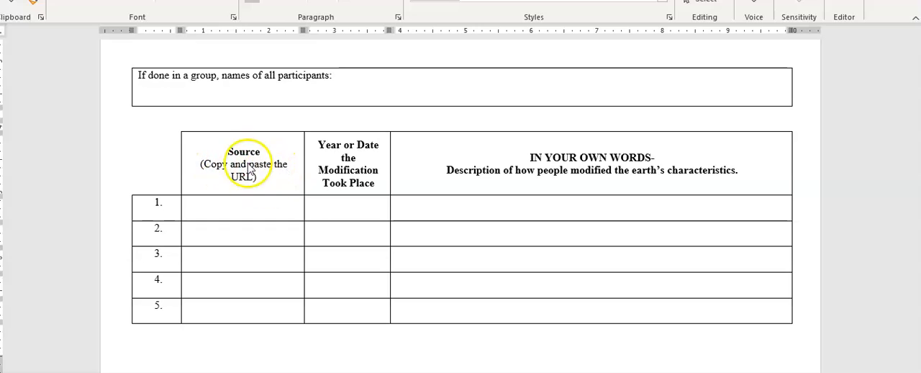
{"action": "mouse_move", "coordinate": [248, 210]}
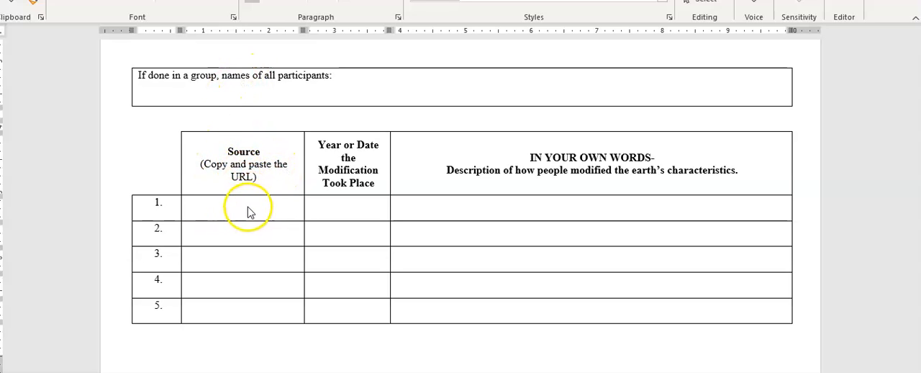
{"action": "mouse_move", "coordinate": [224, 212]}
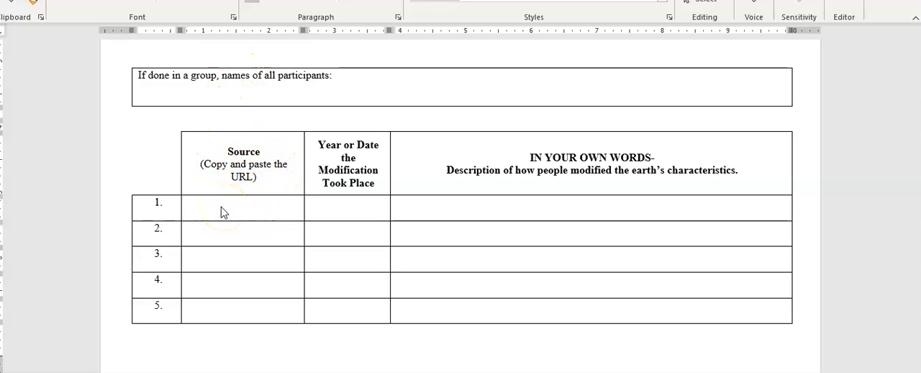
{"action": "mouse_move", "coordinate": [341, 212]}
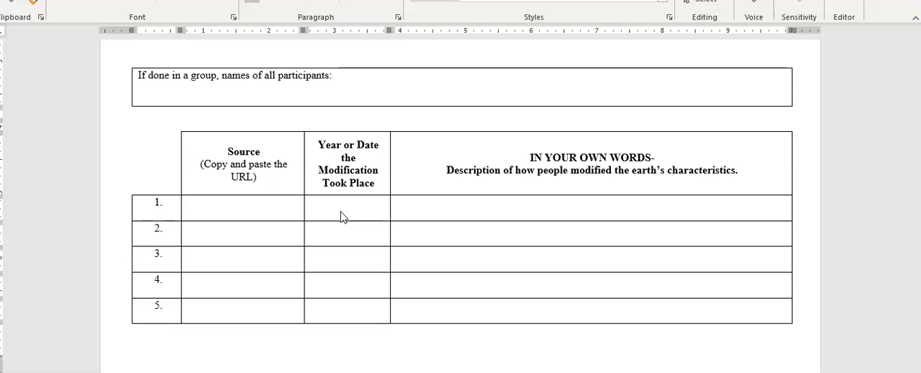
{"action": "mouse_move", "coordinate": [656, 153]}
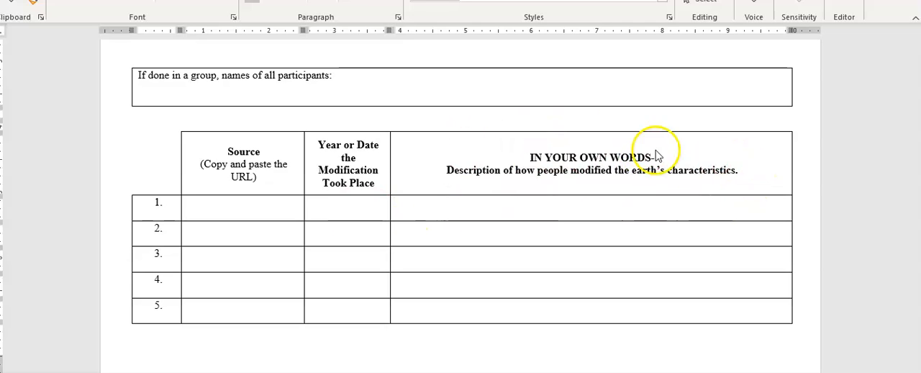
{"action": "mouse_move", "coordinate": [558, 162]}
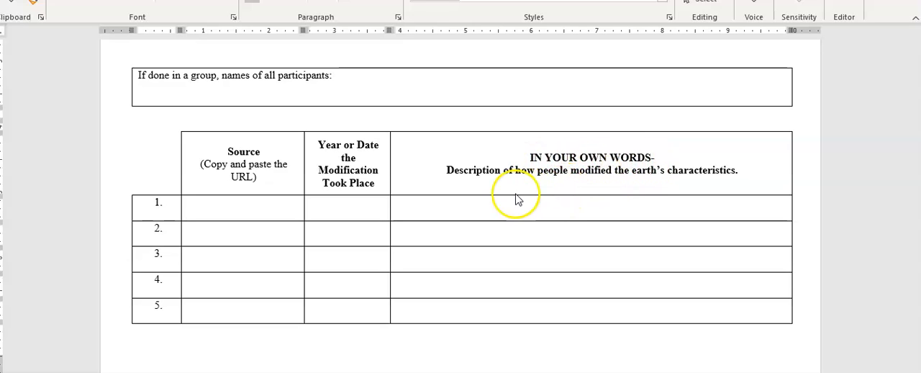
{"action": "mouse_move", "coordinate": [554, 199]}
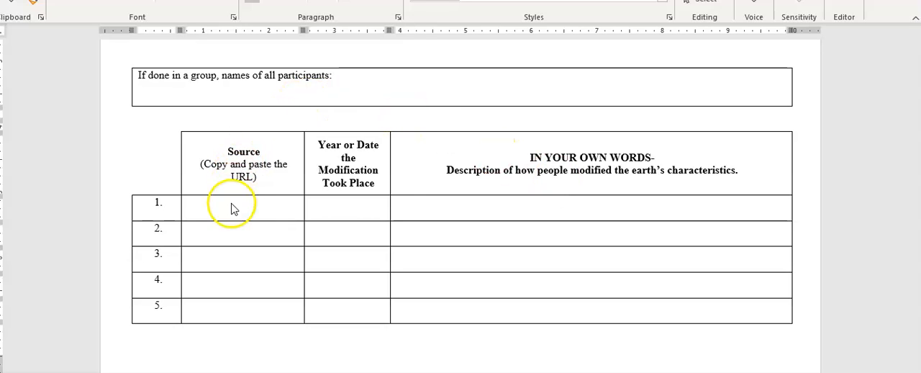
{"action": "mouse_move", "coordinate": [685, 192]}
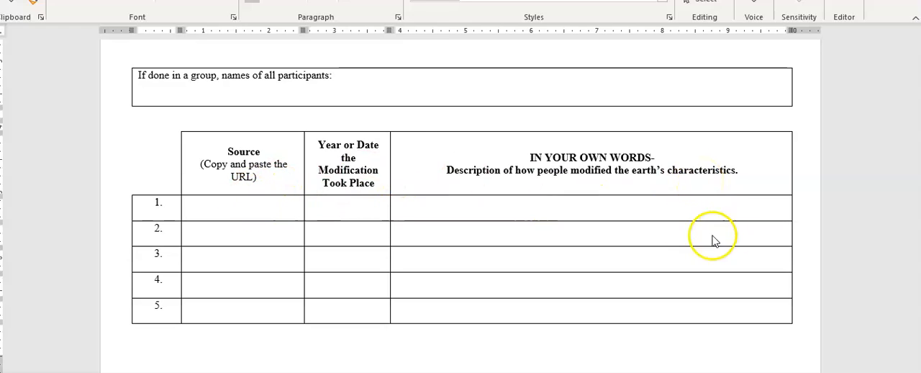
{"action": "mouse_move", "coordinate": [337, 267]}
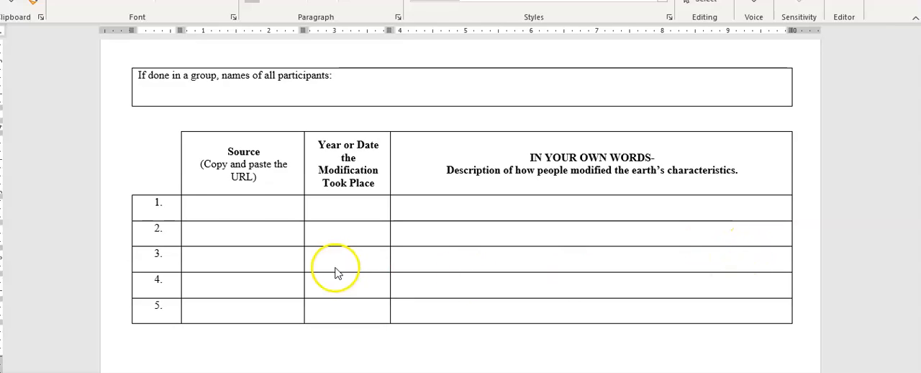
{"action": "mouse_move", "coordinate": [187, 199]}
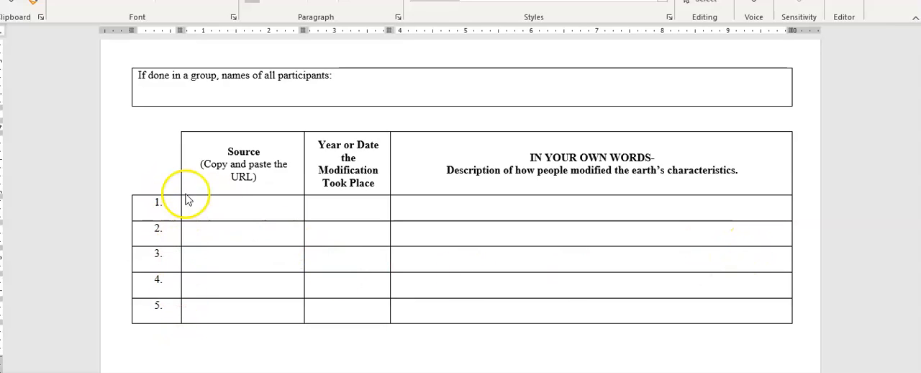
{"action": "mouse_move", "coordinate": [240, 211]}
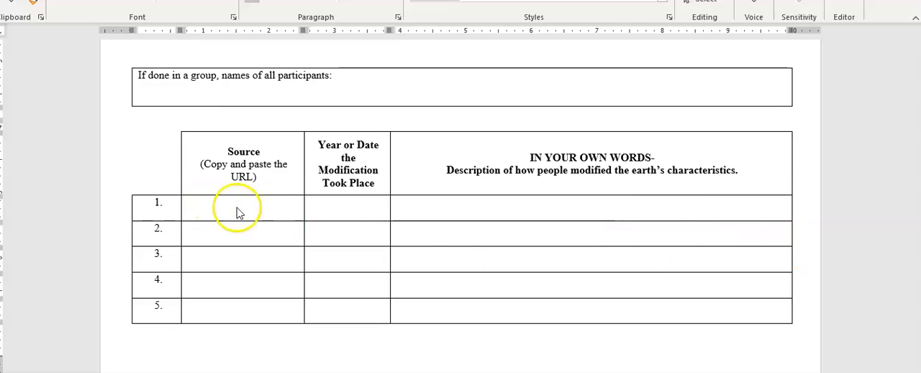
{"action": "mouse_move", "coordinate": [275, 213]}
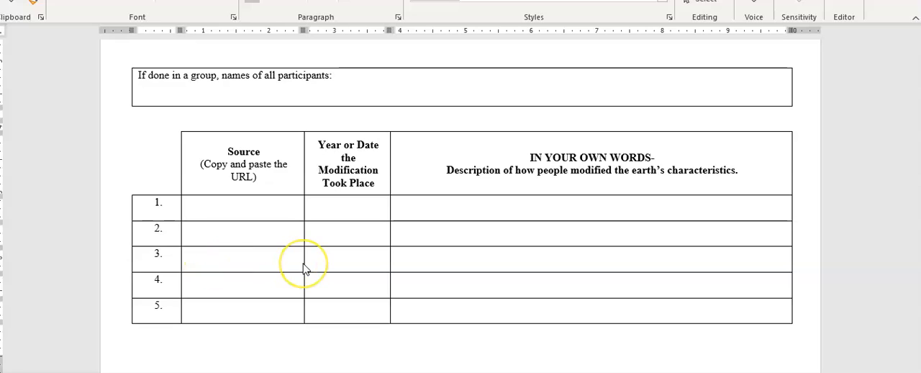
{"action": "mouse_move", "coordinate": [232, 304]}
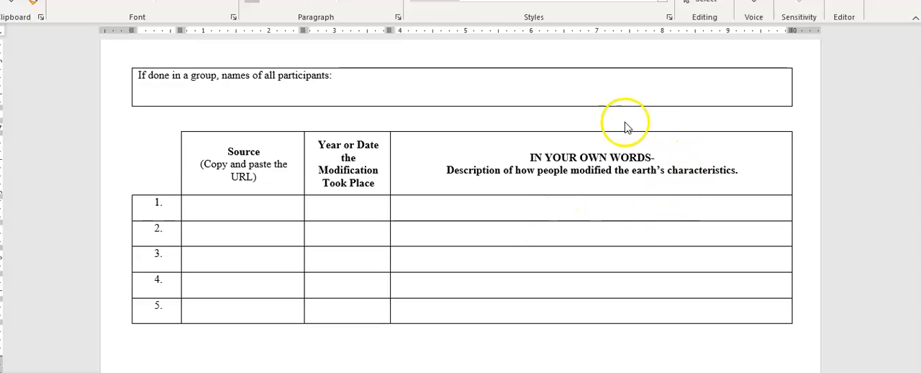
{"action": "mouse_move", "coordinate": [805, 182]}
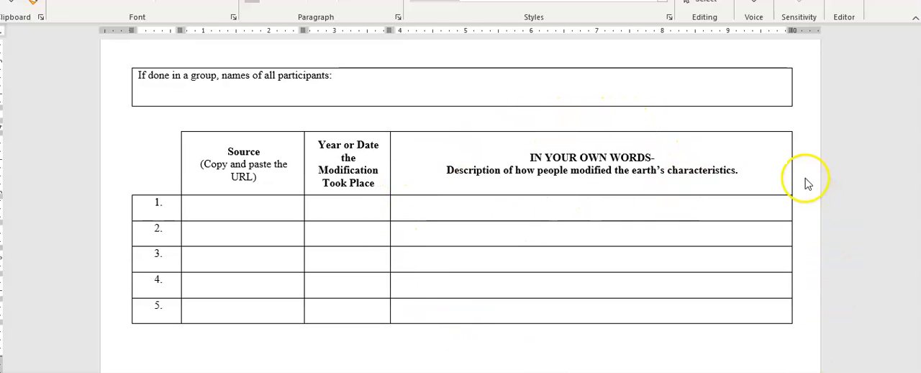
{"action": "mouse_move", "coordinate": [730, 196]}
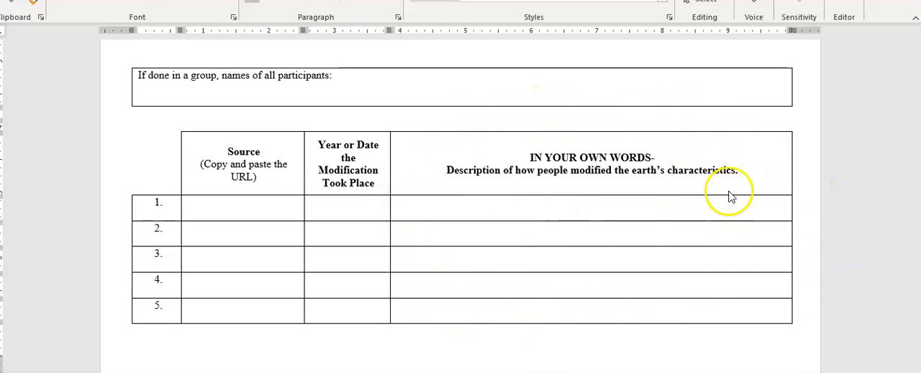
{"action": "mouse_move", "coordinate": [645, 250]}
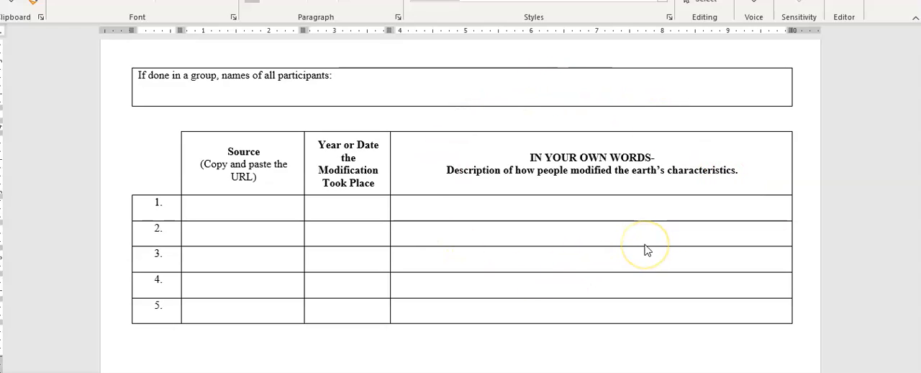
{"action": "mouse_move", "coordinate": [645, 249]}
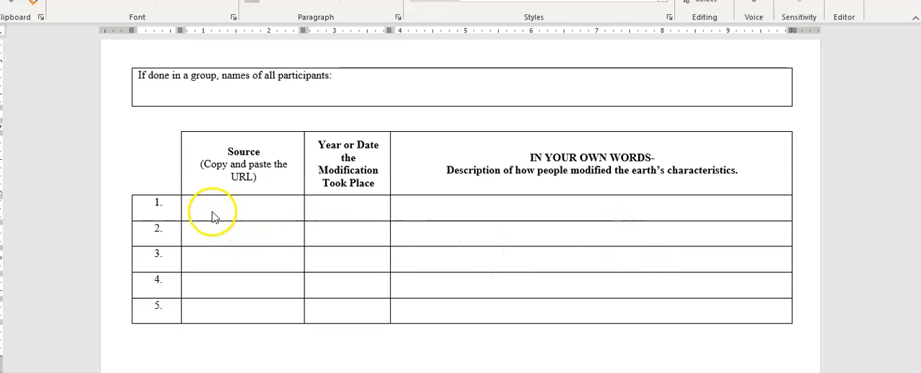
{"action": "mouse_move", "coordinate": [496, 208]}
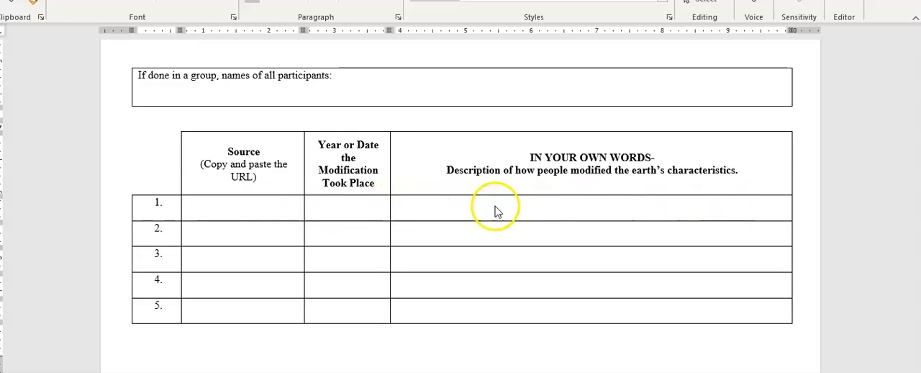
{"action": "mouse_move", "coordinate": [676, 219]}
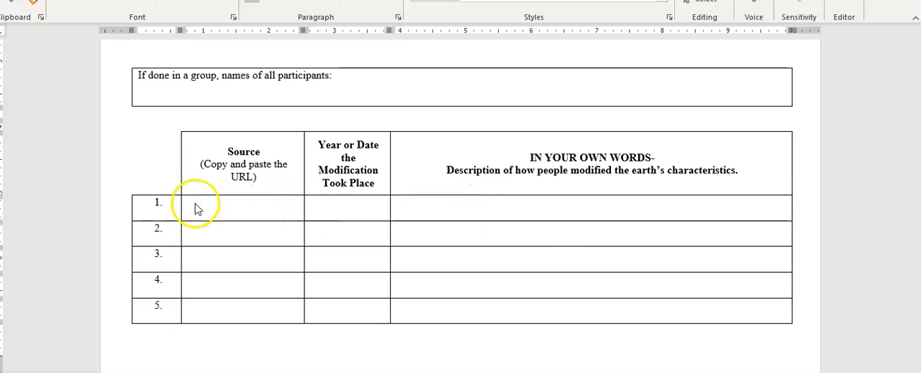
{"action": "mouse_move", "coordinate": [751, 268]}
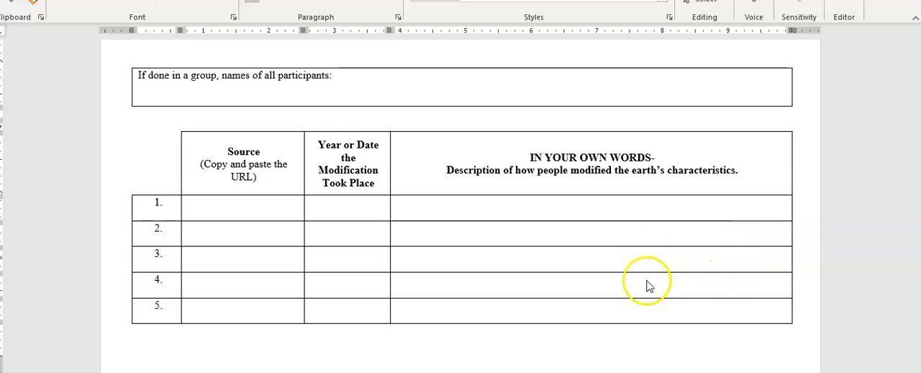
{"action": "mouse_move", "coordinate": [51, 274]}
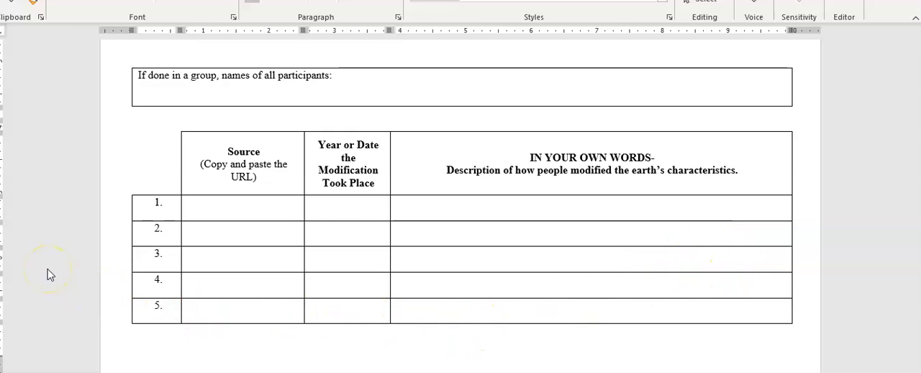